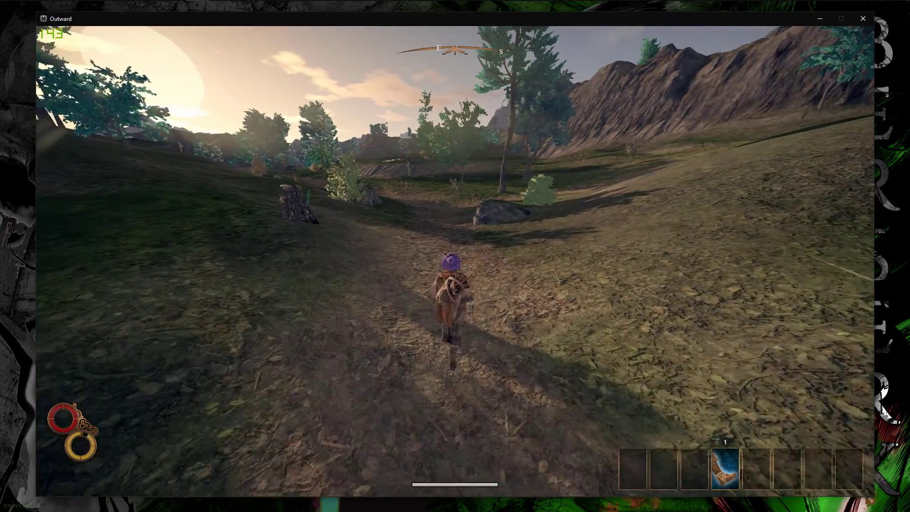
Step: Switch from the game to the Mapper folder and launch Minimap.exe
{"action": "key", "text": "m"}
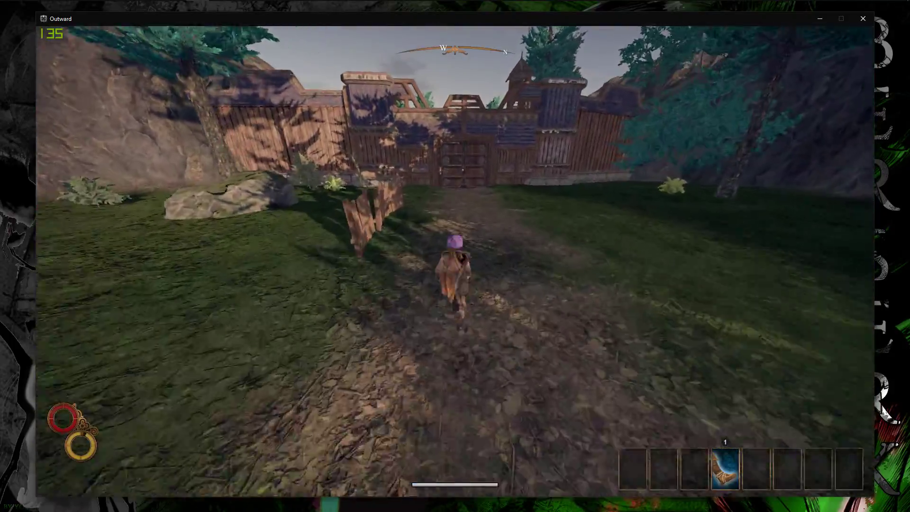
{"action": "key", "text": "alt+tab"}
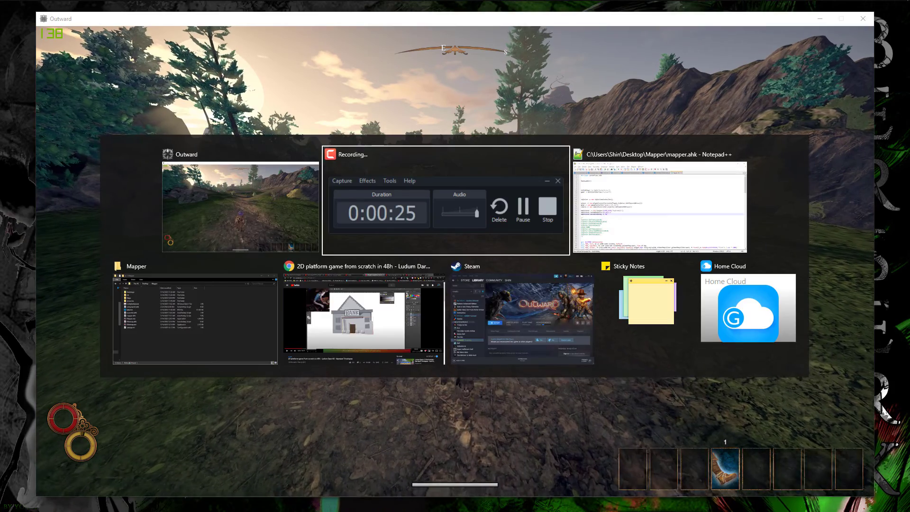
{"action": "left_click", "coordinate": [195, 316]}
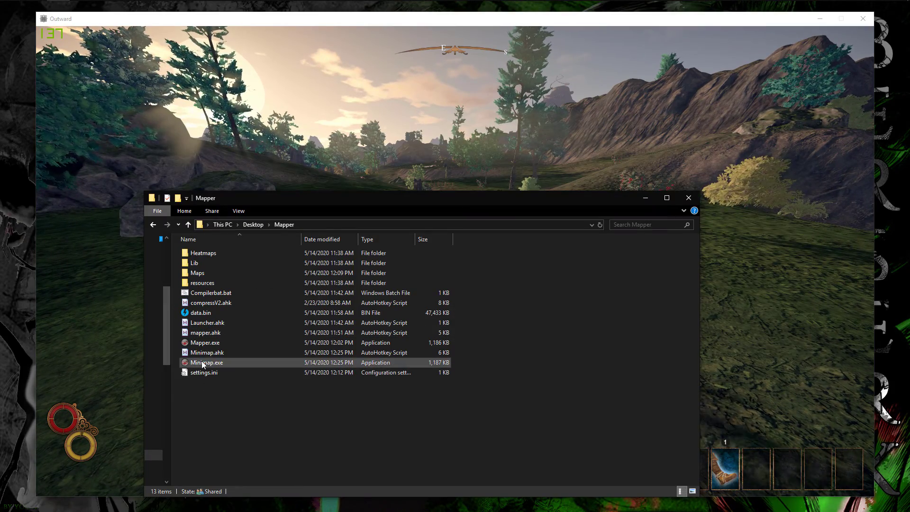
{"action": "left_click", "coordinate": [207, 362]}
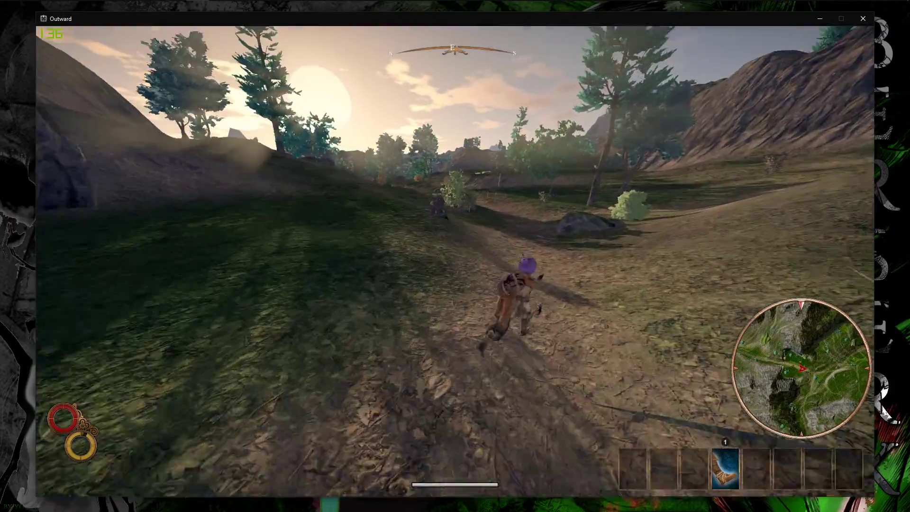
Step: Walk through the grassland, purple field and wooden gate toward the Enmerkar Forest exit
{"action": "key", "text": "Escape"}
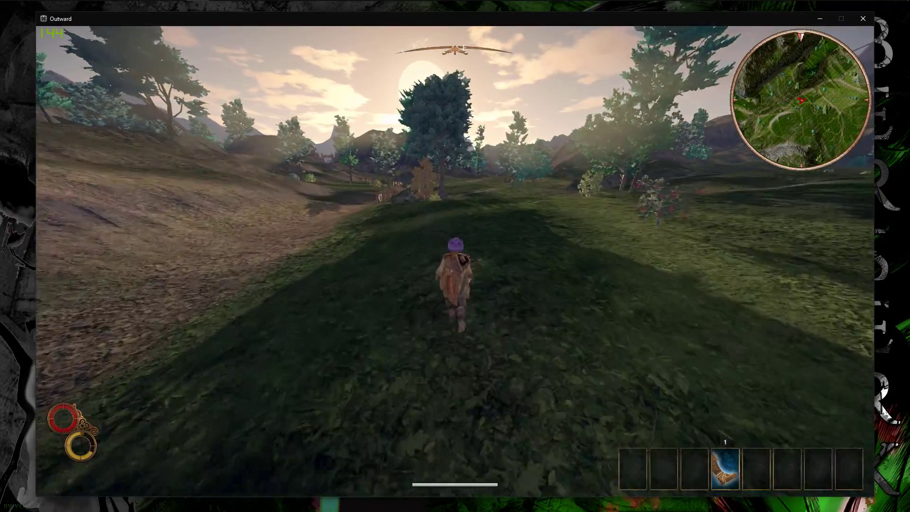
{"action": "key", "text": "w"}
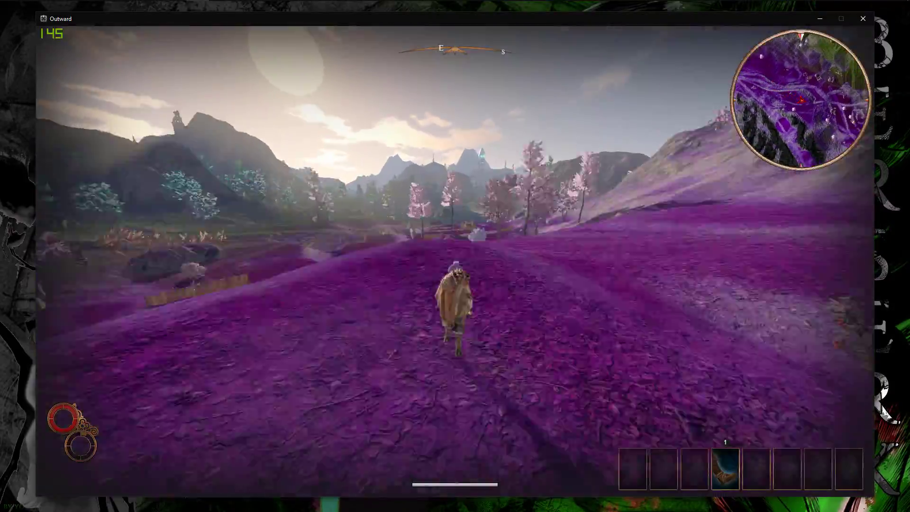
{"action": "key", "text": "w"}
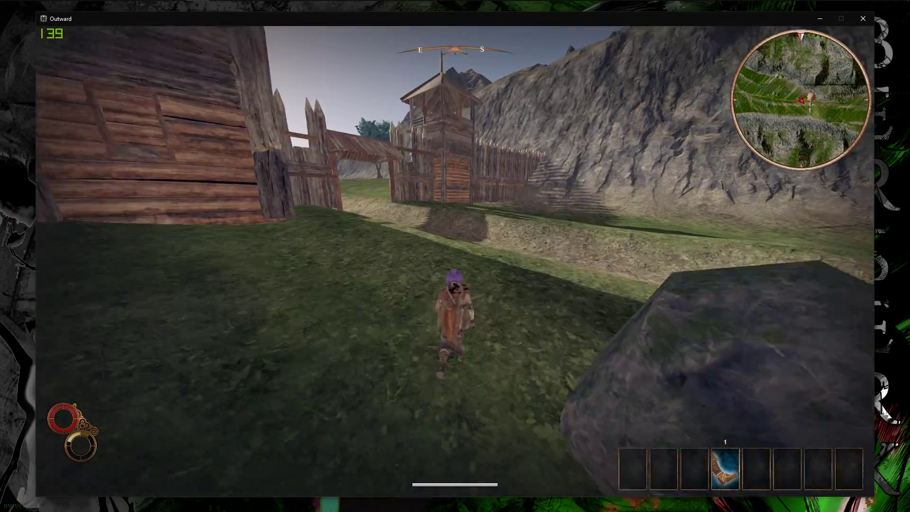
{"action": "key", "text": "w"}
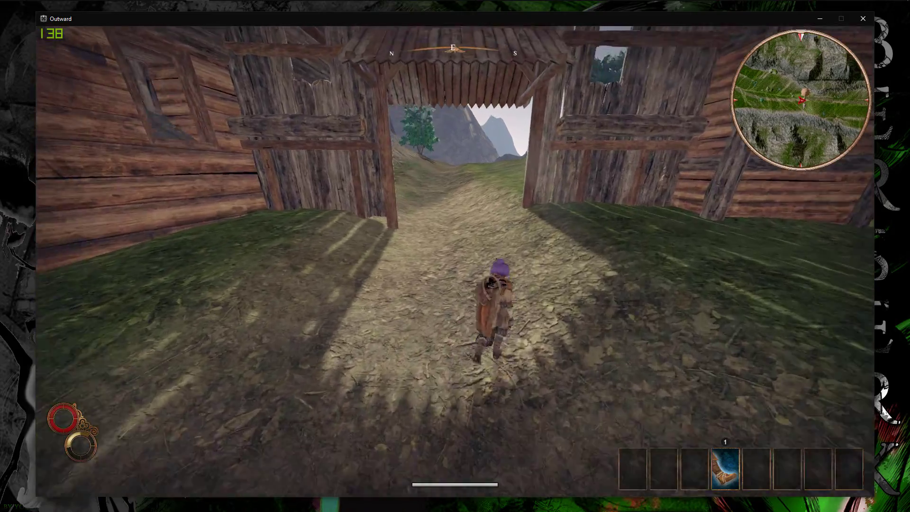
{"action": "key", "text": "w"}
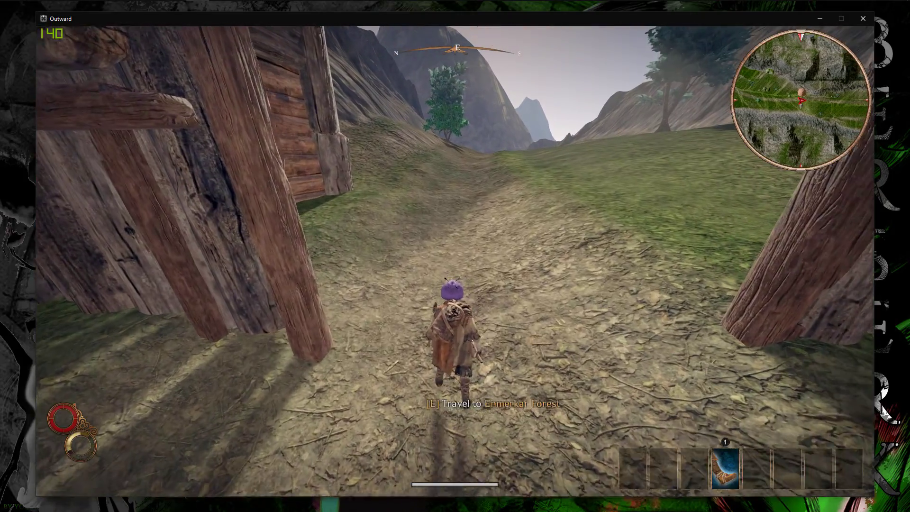
Step: Accept the travel prompt and travel to Enmerkar Forest
{"action": "key", "text": "e"}
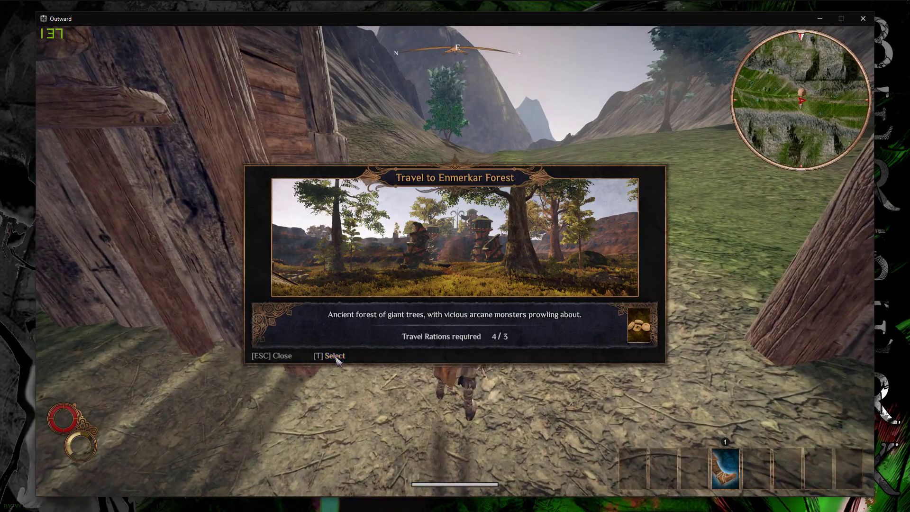
{"action": "key", "text": "t"}
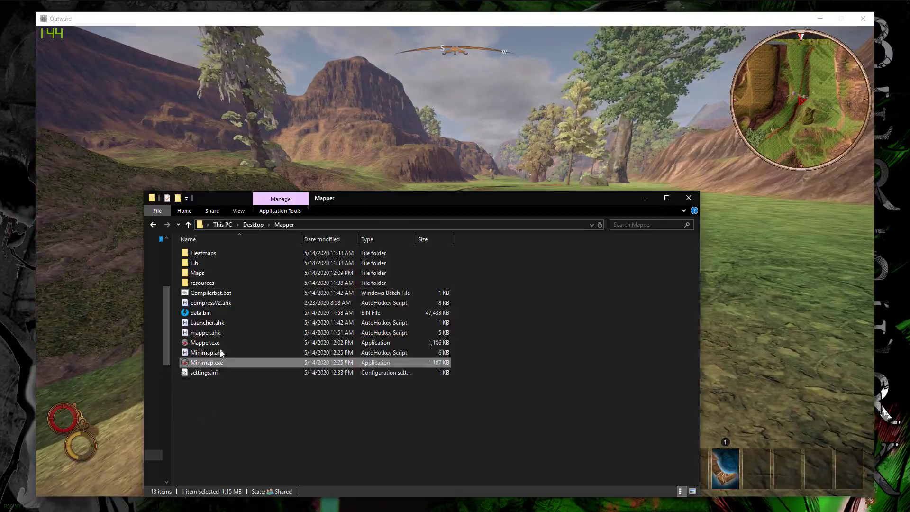
Step: Launch Mapper.exe from the Mapper folder to open the Mapping Tools panel
{"action": "left_click", "coordinate": [204, 342]}
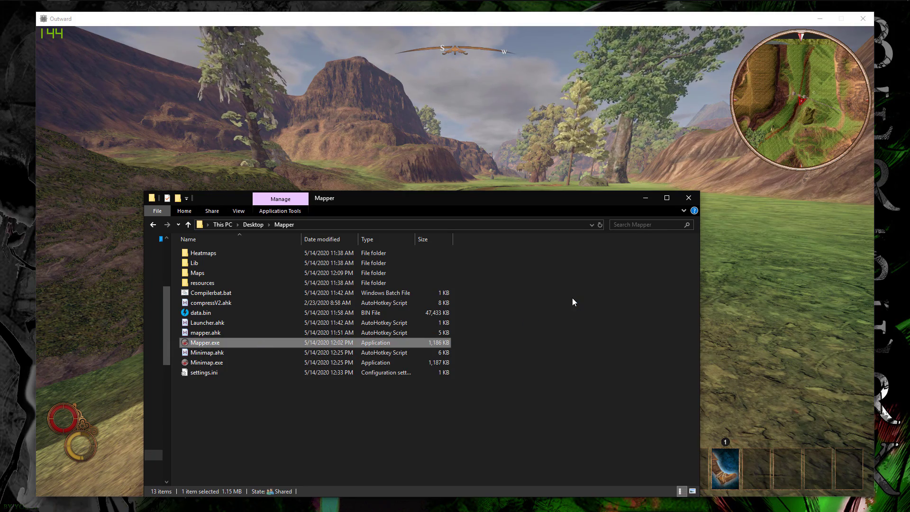
{"action": "double_click", "coordinate": [204, 342]}
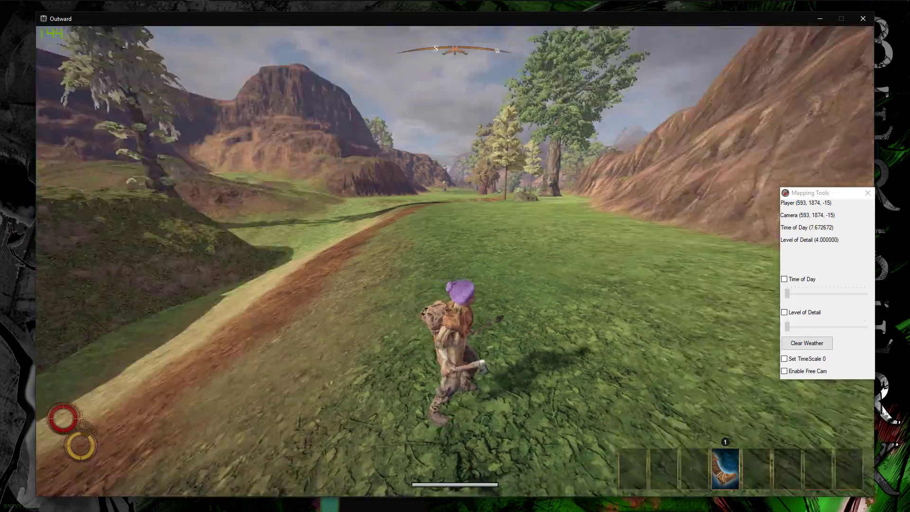
Step: Dismiss the game menu and enable Free Cam in Mapping Tools
{"action": "key", "text": "Escape"}
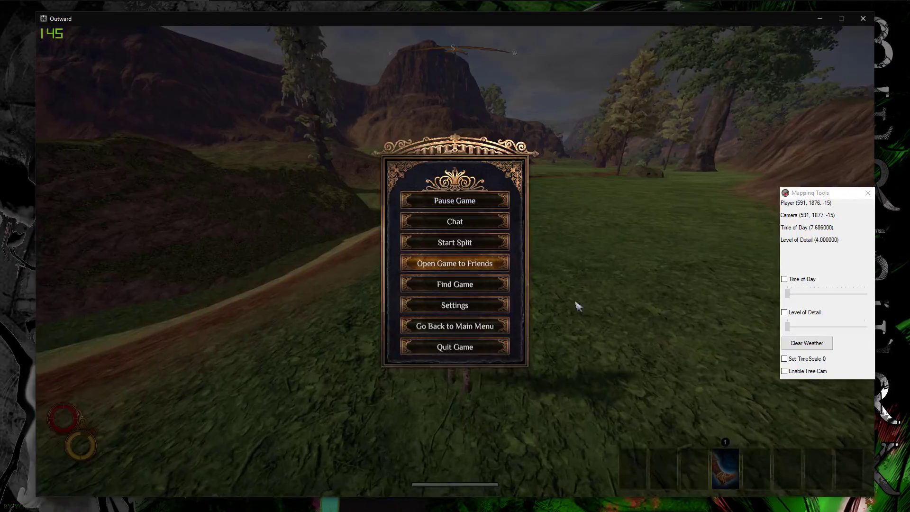
{"action": "key", "text": "alt+tab"}
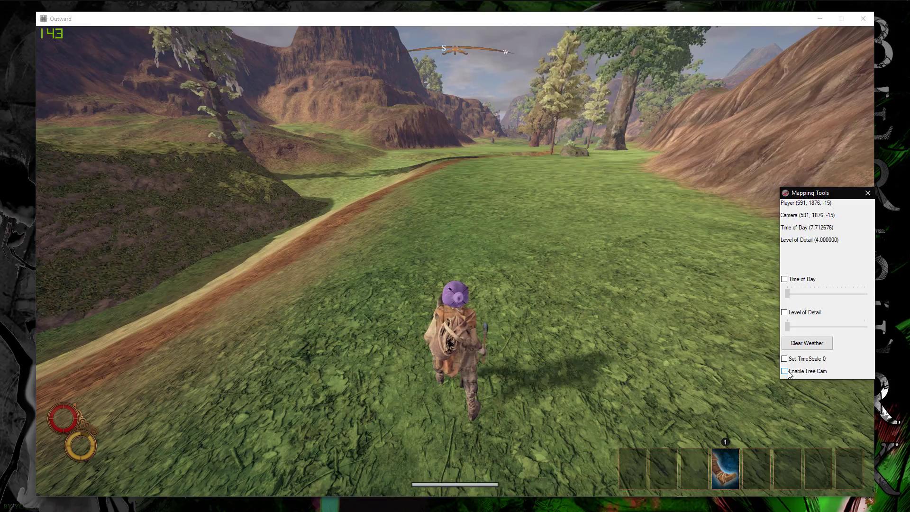
{"action": "left_click", "coordinate": [783, 370]}
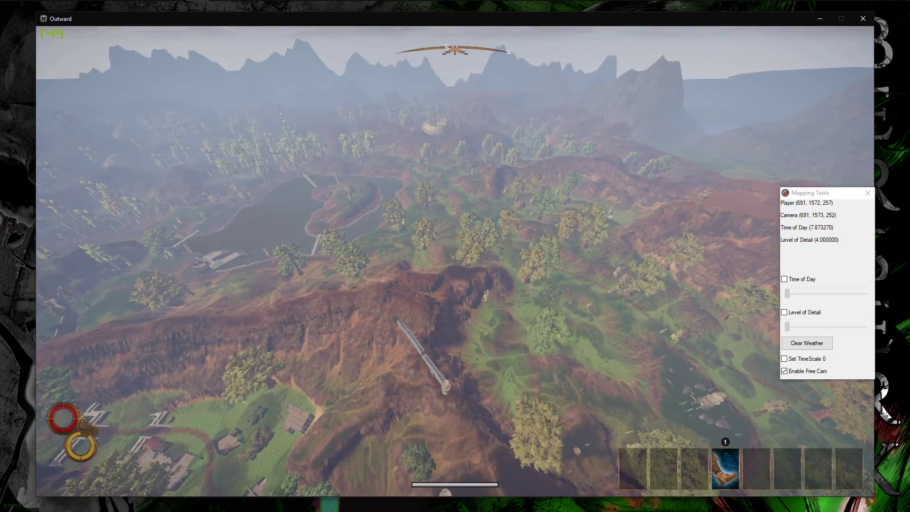
Step: Enable Level of Detail at 500, set TimeScale 0, and enable Time of Day
{"action": "key", "text": "Escape"}
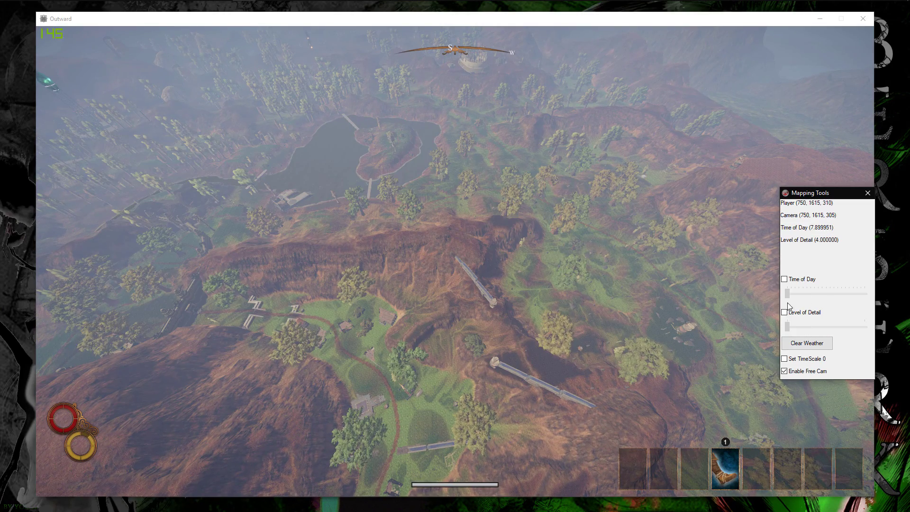
{"action": "left_click", "coordinate": [784, 313]}
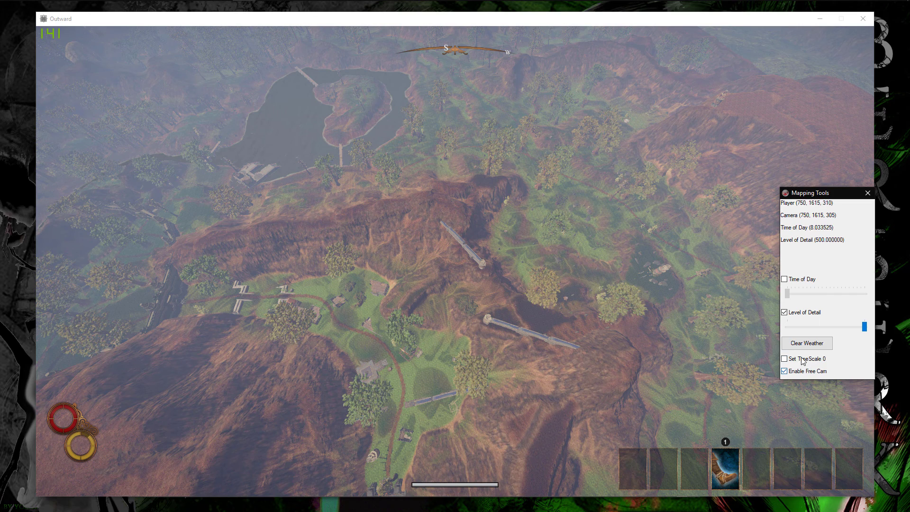
{"action": "left_click", "coordinate": [784, 358]}
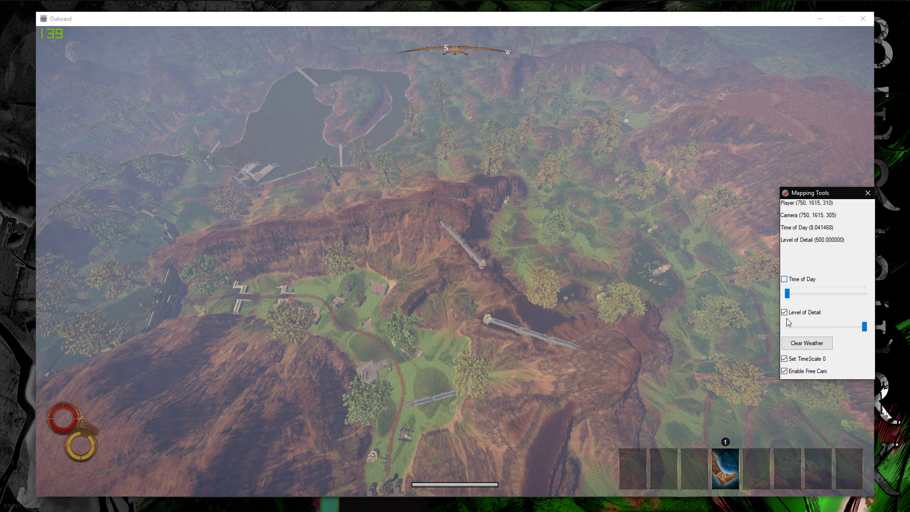
{"action": "left_click", "coordinate": [784, 279]}
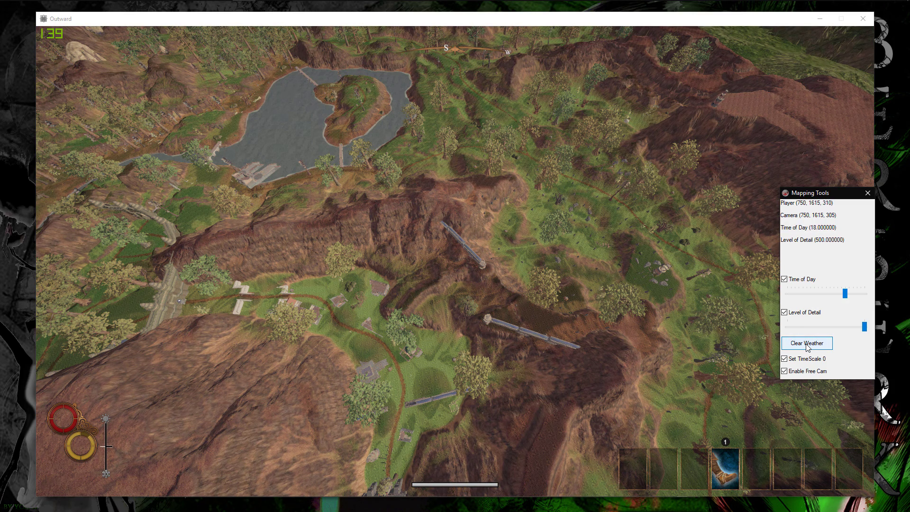
Step: Clear the weather to remove the fog over the aerial view
{"action": "left_click", "coordinate": [806, 343]}
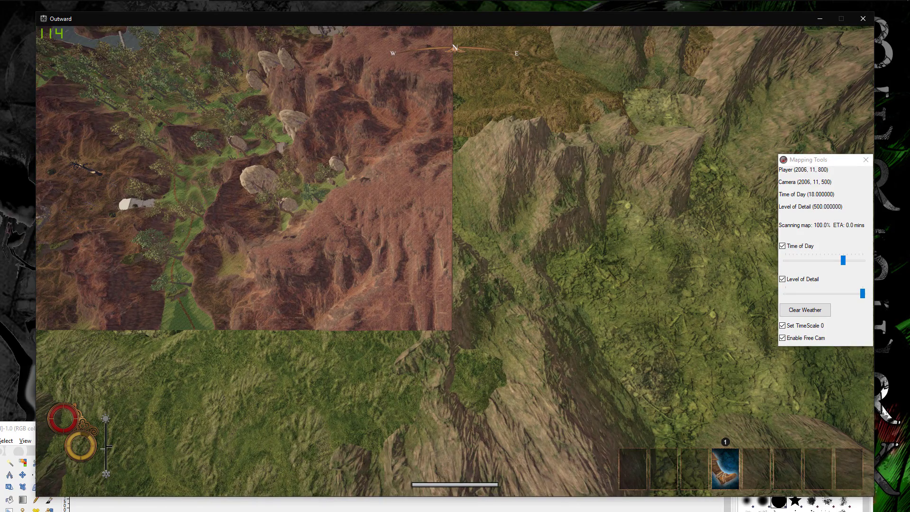
Step: After the scan reaches 100%, bring up mapper.ahk in Notepad++ and the Mapper folder
{"action": "key", "text": "alt+tab"}
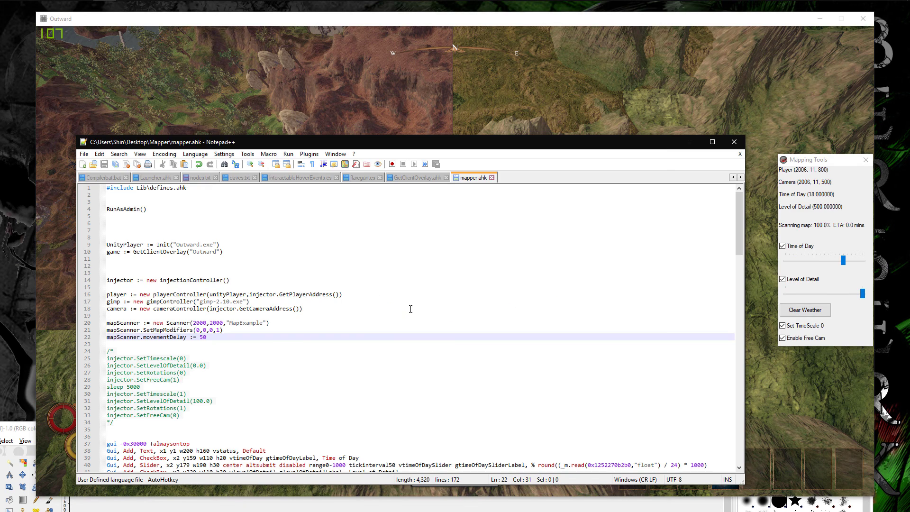
{"action": "double_click", "coordinate": [245, 323]}
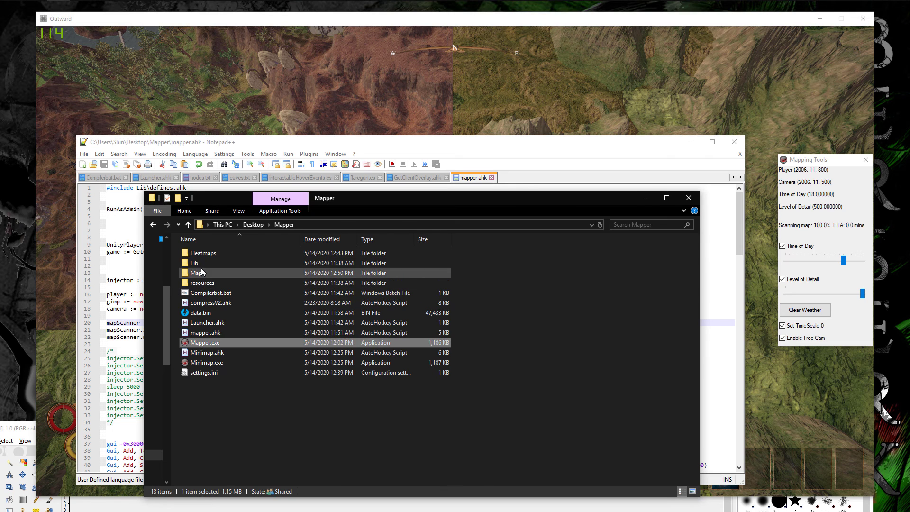
Step: Open the Maps subfolder inside Mapper
{"action": "right_click", "coordinate": [262, 325]}
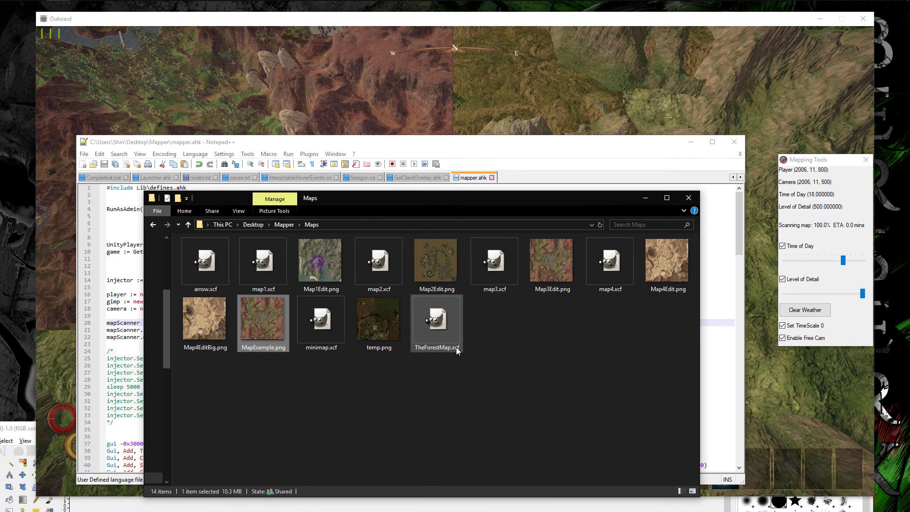
Step: Open MapExample.png in GIMP
{"action": "double_click", "coordinate": [262, 318]}
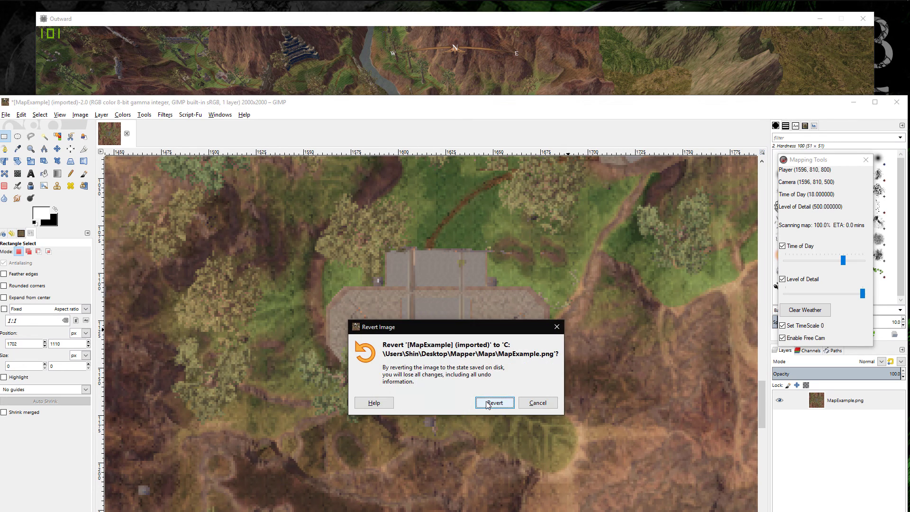
Step: Revert MapExample to its saved version, restoring the walled ruin desert map
{"action": "left_click", "coordinate": [494, 402]}
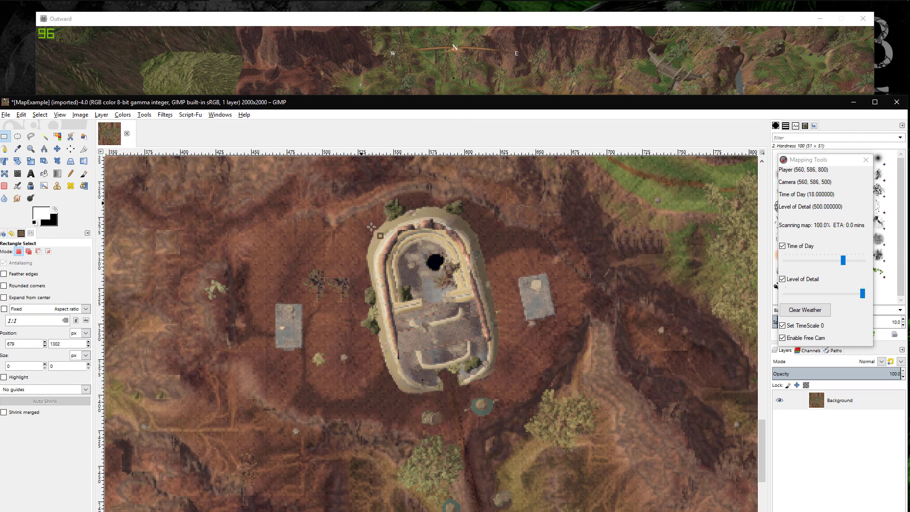
{"action": "mouse_move", "coordinate": [496, 426]}
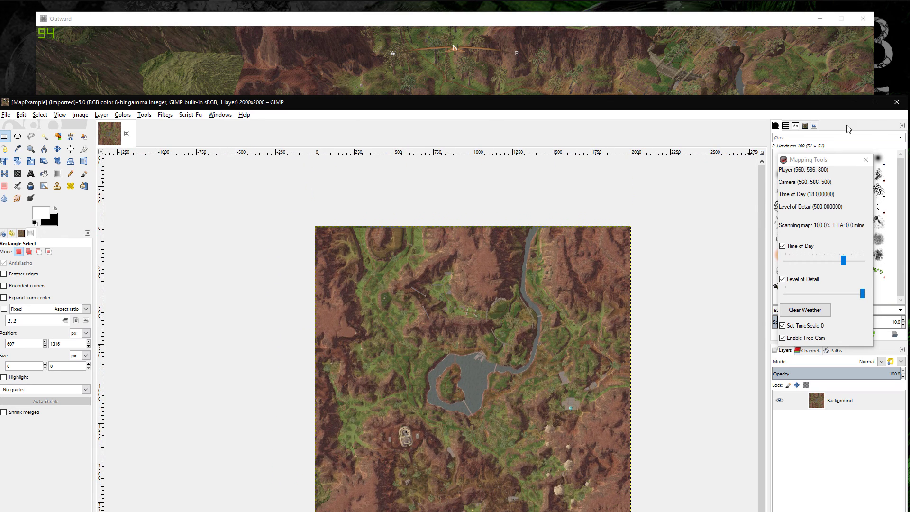
Step: Open map3.xcf from Maps and hide its final simple, detailed and color layers
{"action": "left_click", "coordinate": [6, 114]}
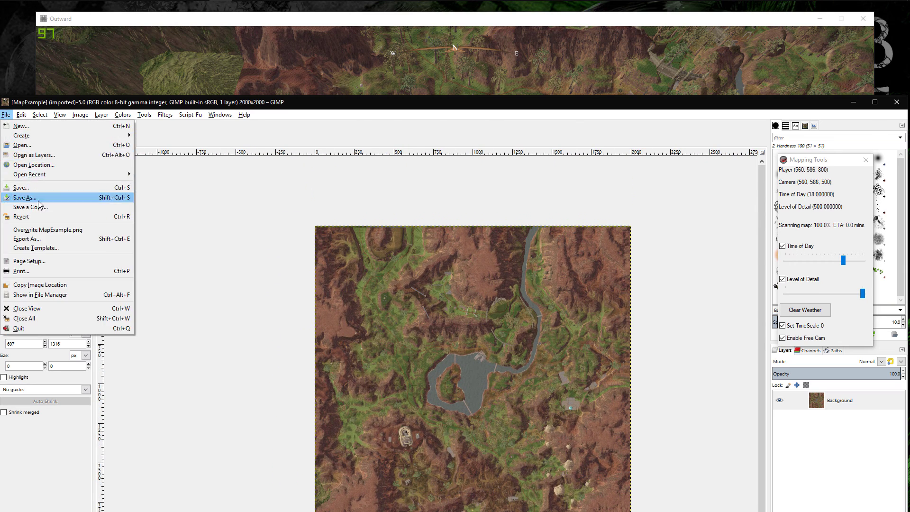
{"action": "left_click", "coordinate": [21, 144]}
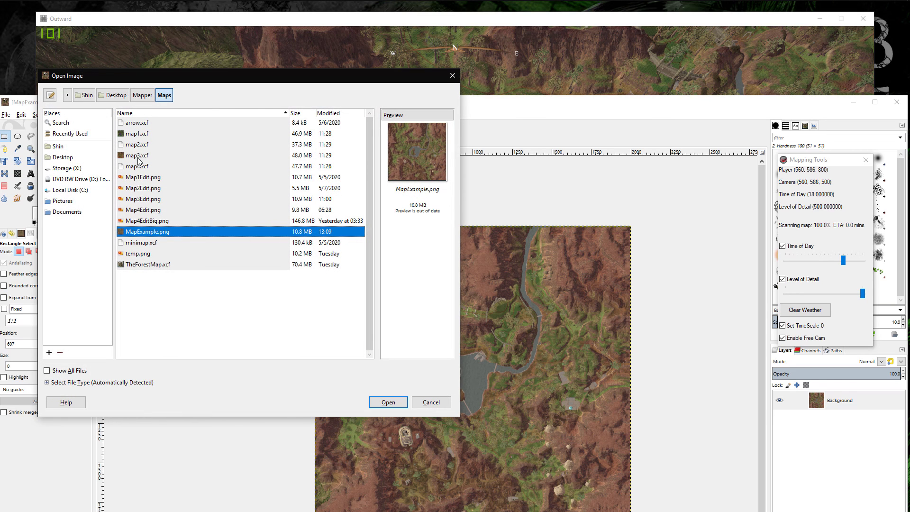
{"action": "left_click", "coordinate": [387, 402]}
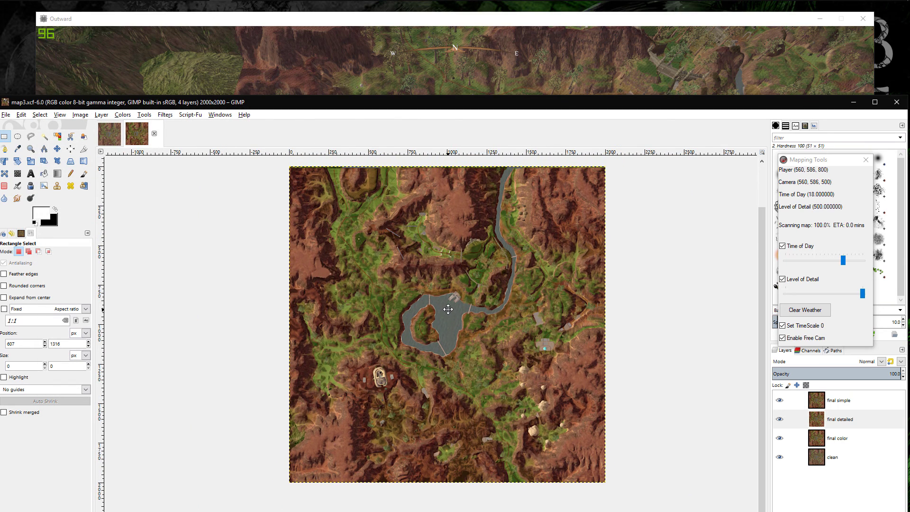
{"action": "left_click", "coordinate": [780, 400]}
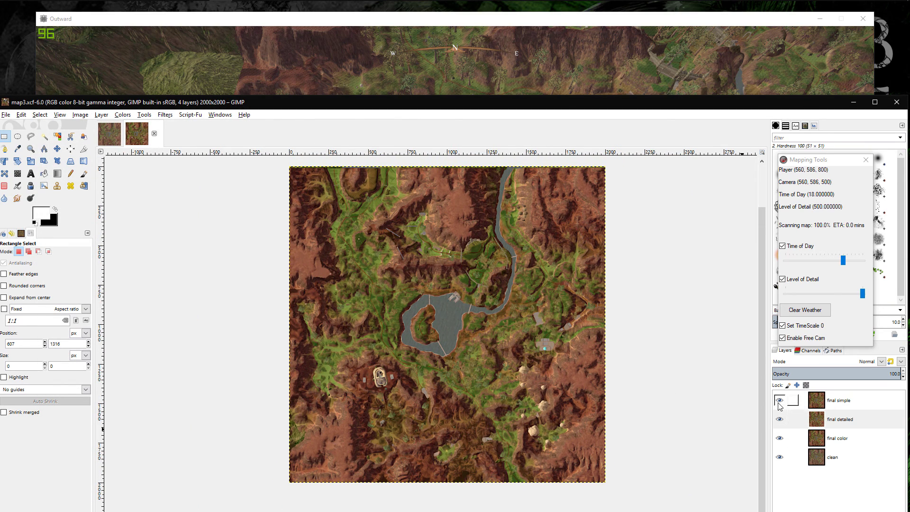
{"action": "left_click", "coordinate": [779, 400]}
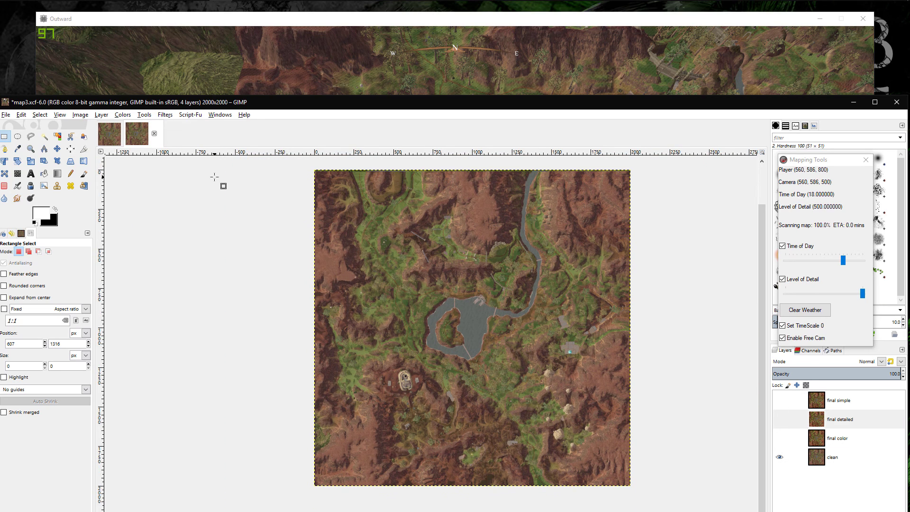
Step: Show map3.xcf's final color and final simple layers, keeping final detailed hidden
{"action": "left_click", "coordinate": [839, 419]}
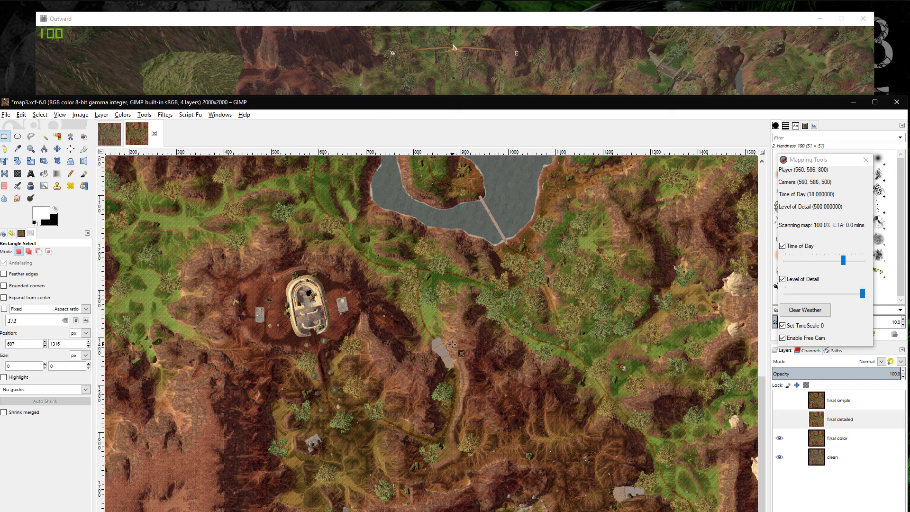
{"action": "left_click", "coordinate": [781, 420]}
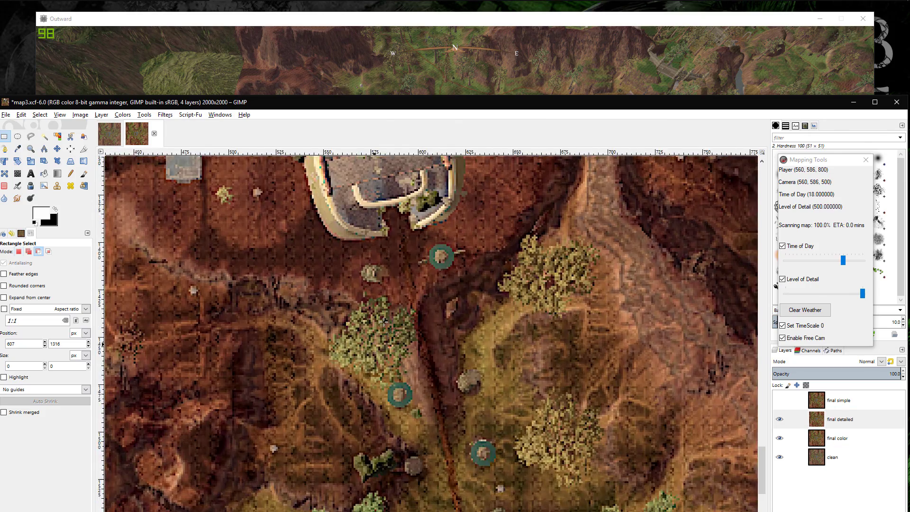
{"action": "left_click", "coordinate": [853, 419]}
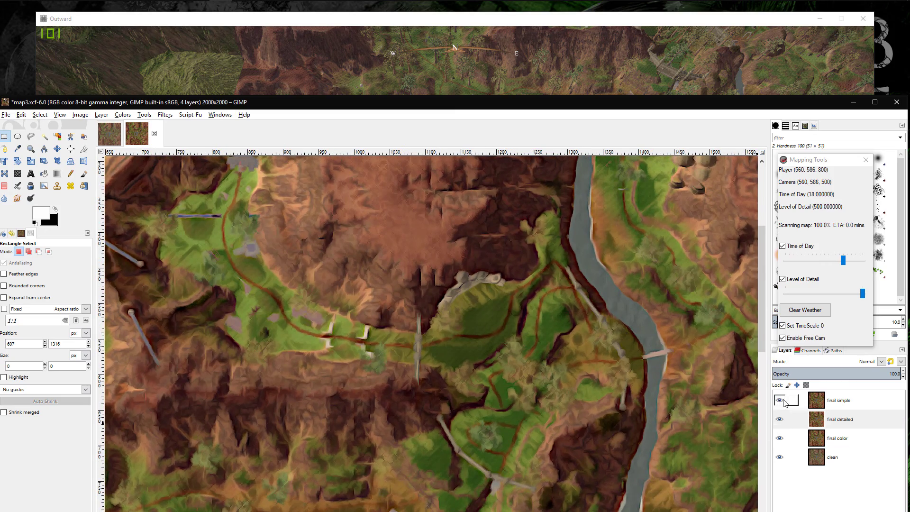
{"action": "left_click", "coordinate": [838, 419]}
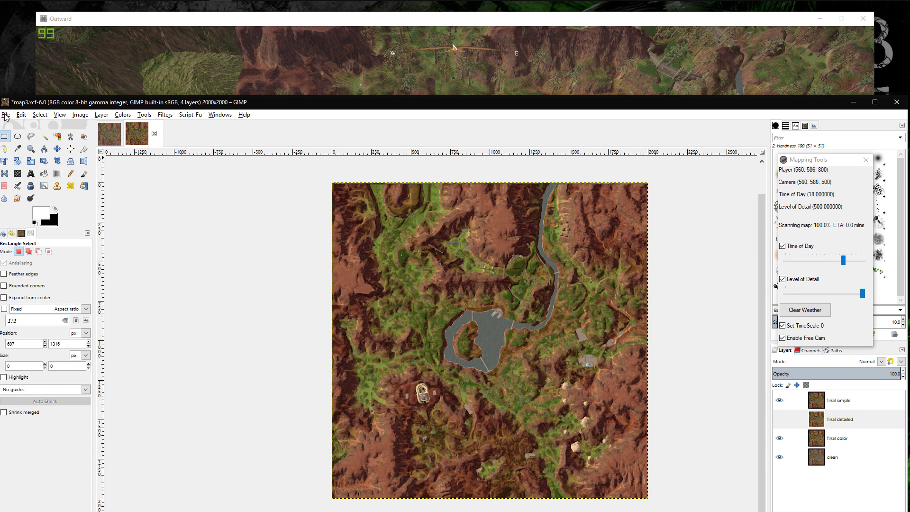
Step: Open map1.xcf, the green forest map, from the Maps folder
{"action": "left_click", "coordinate": [21, 115]}
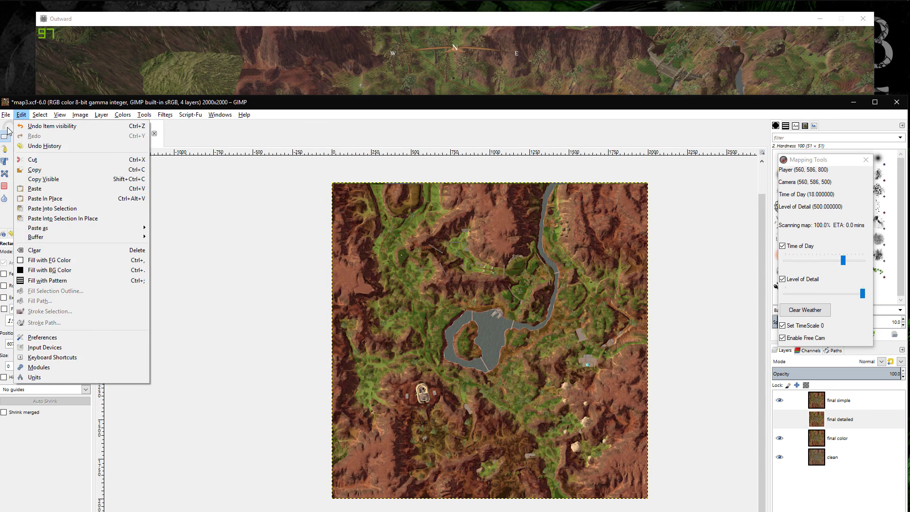
{"action": "left_click", "coordinate": [5, 115]}
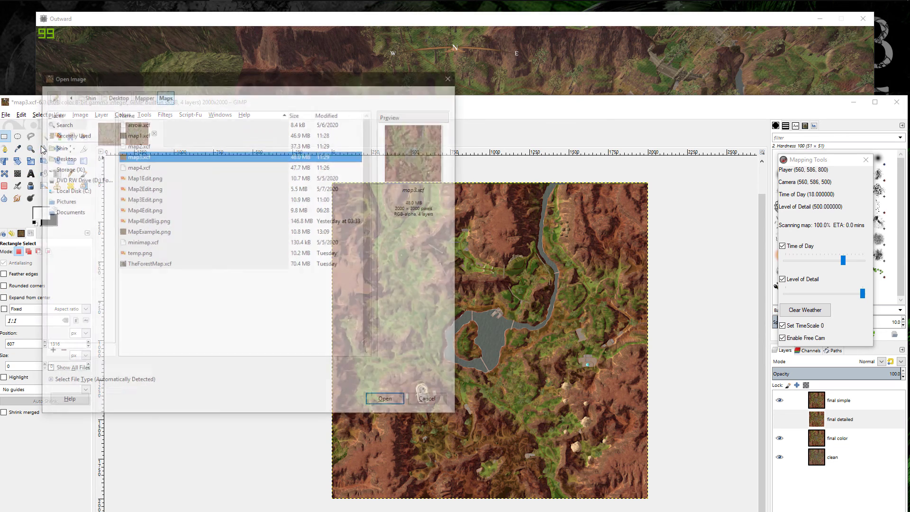
{"action": "left_click", "coordinate": [138, 132]}
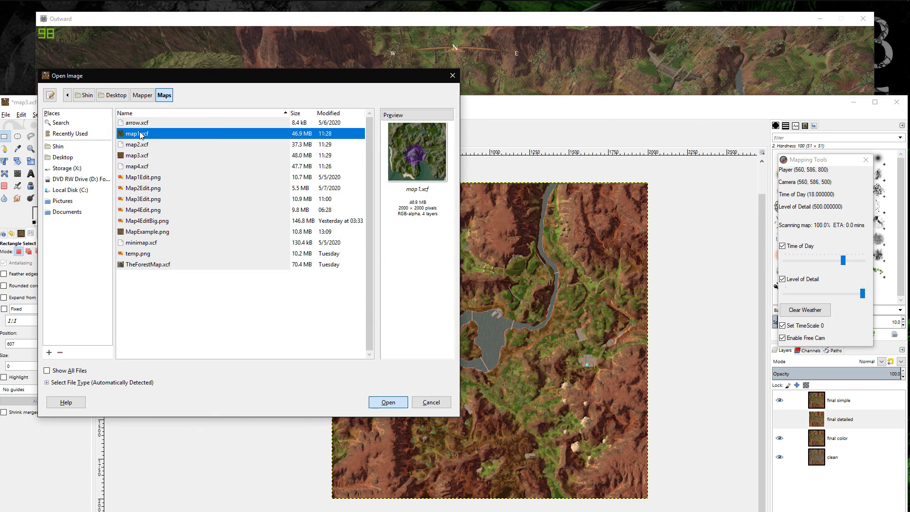
{"action": "left_click", "coordinate": [388, 402]}
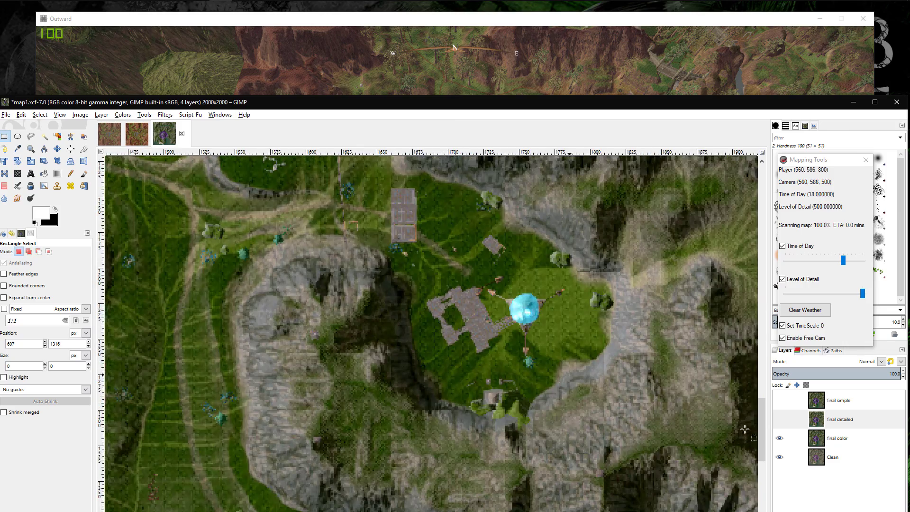
Step: Turn on map1.xcf's final detailed and final simple layers so all four show
{"action": "left_click", "coordinate": [839, 419]}
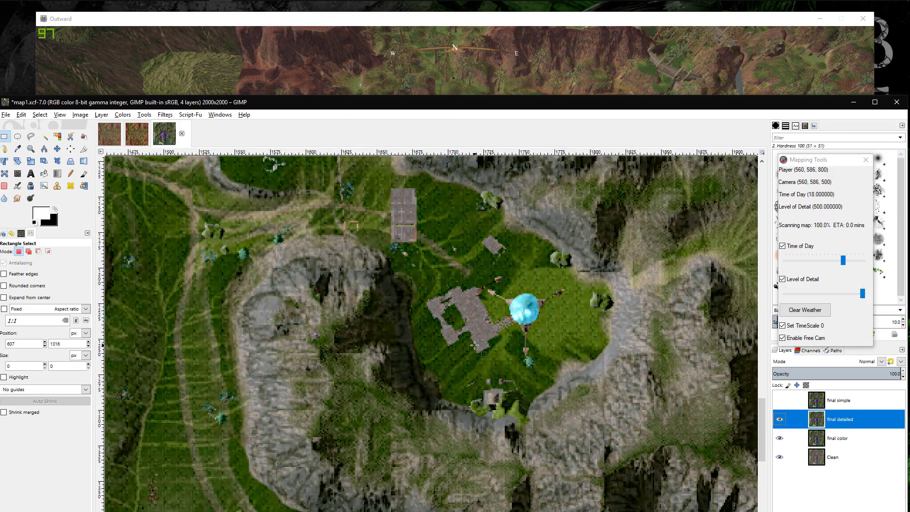
{"action": "left_click", "coordinate": [779, 399]}
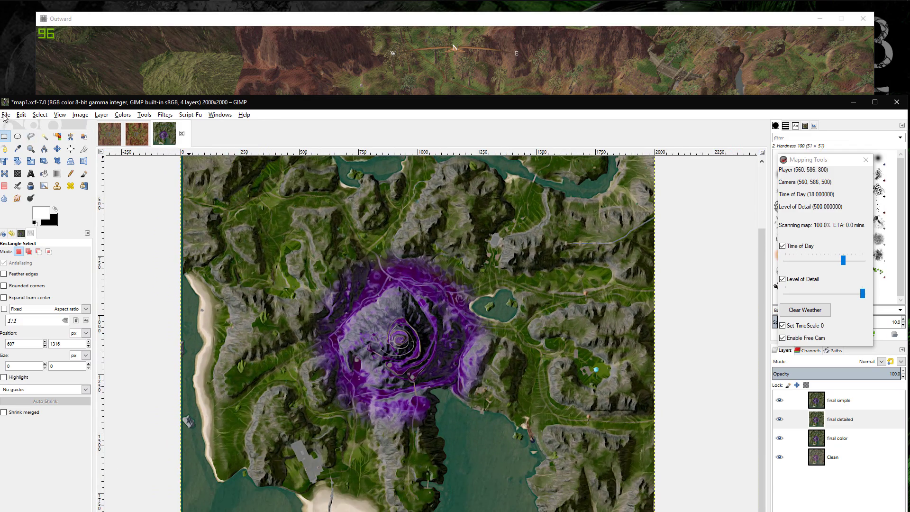
{"action": "left_click", "coordinate": [6, 114]}
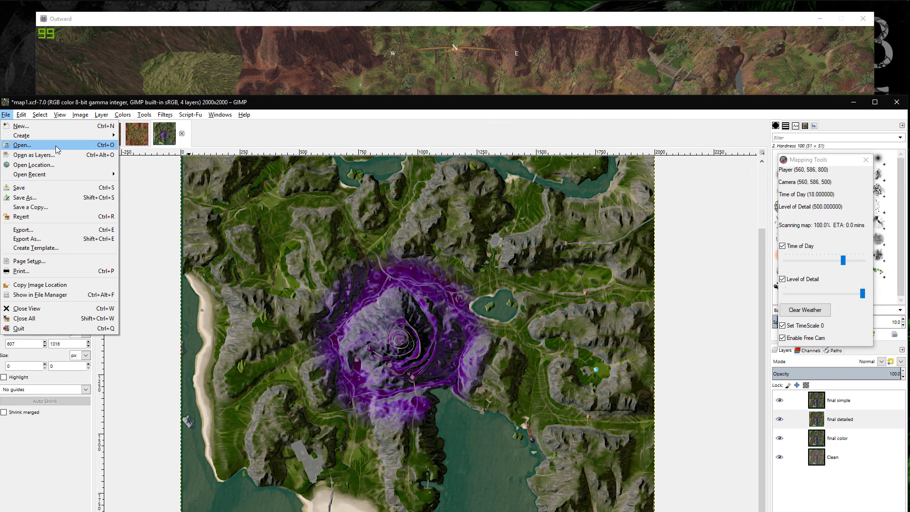
Step: Open map2.xcf, the olive swamp map, from the Maps folder
{"action": "left_click", "coordinate": [22, 145]}
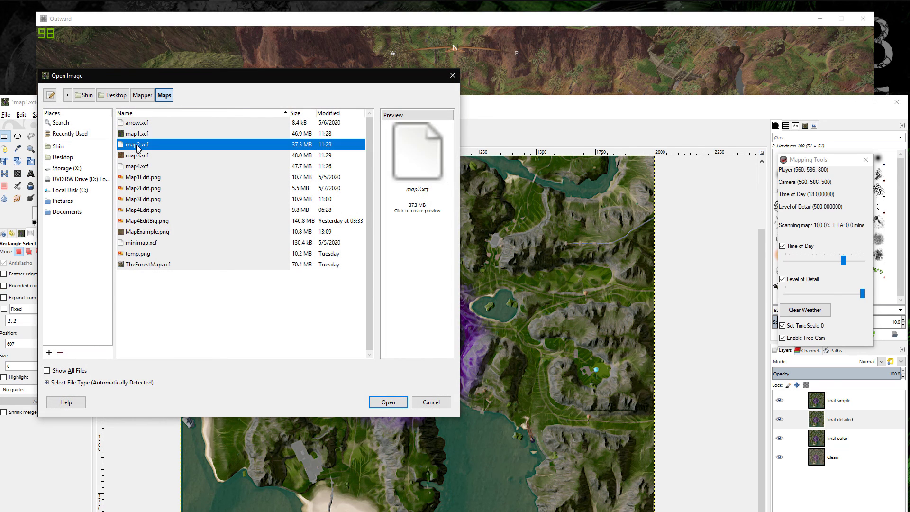
{"action": "left_click", "coordinate": [387, 401]}
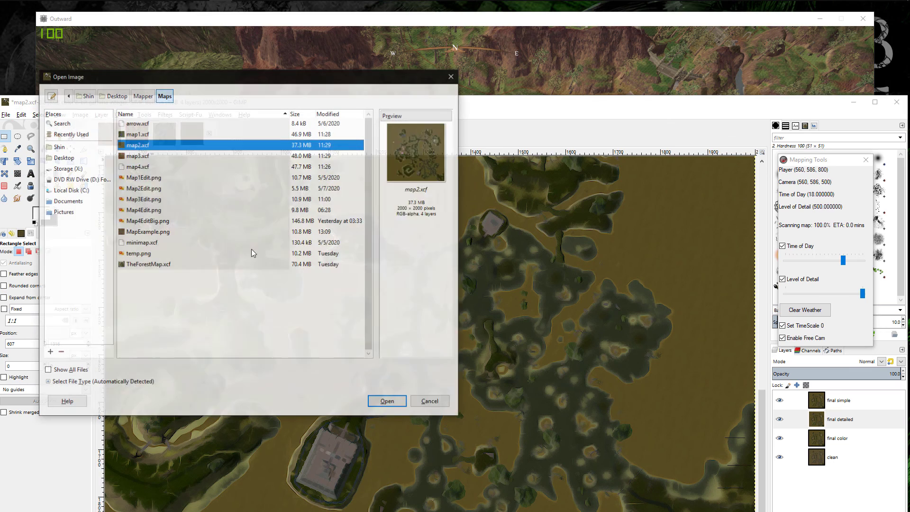
Step: Open map4.xcf and hide its final simple and final detailed layers
{"action": "left_click", "coordinate": [139, 166]}
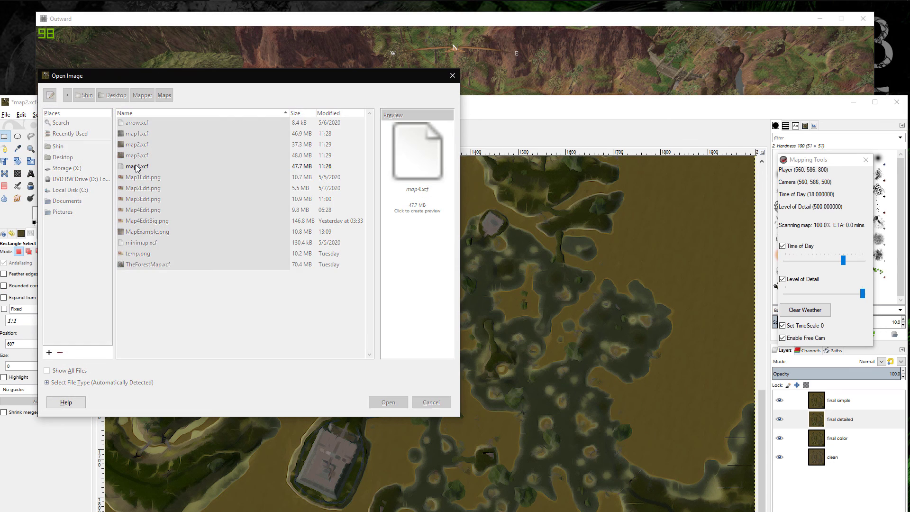
{"action": "left_click", "coordinate": [387, 401]}
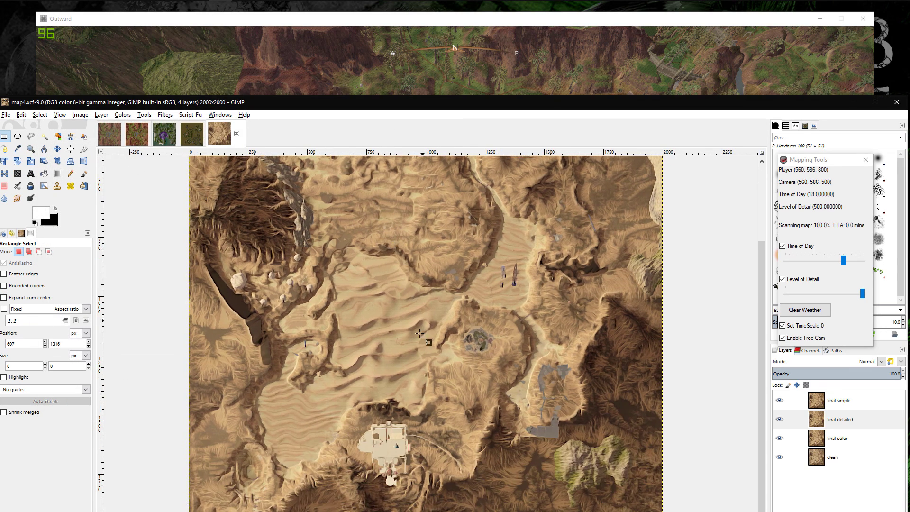
{"action": "left_click", "coordinate": [854, 419]}
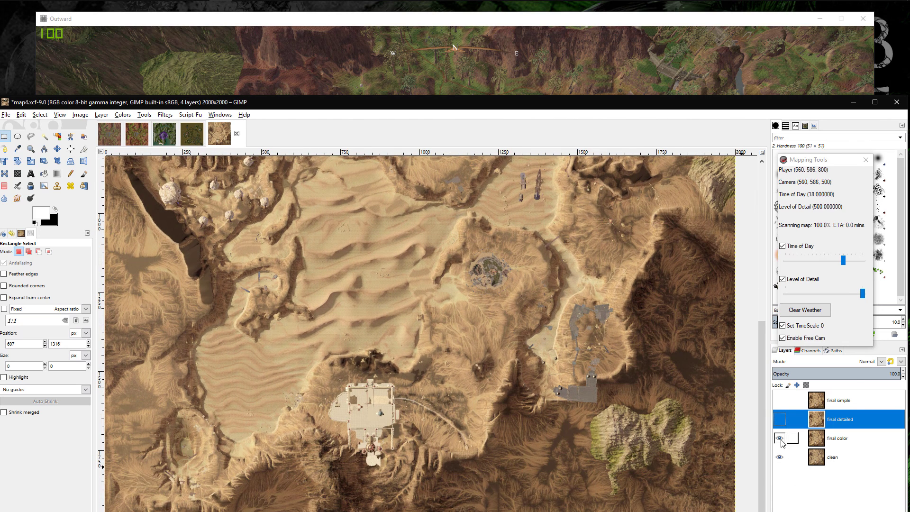
{"action": "left_click", "coordinate": [781, 419]}
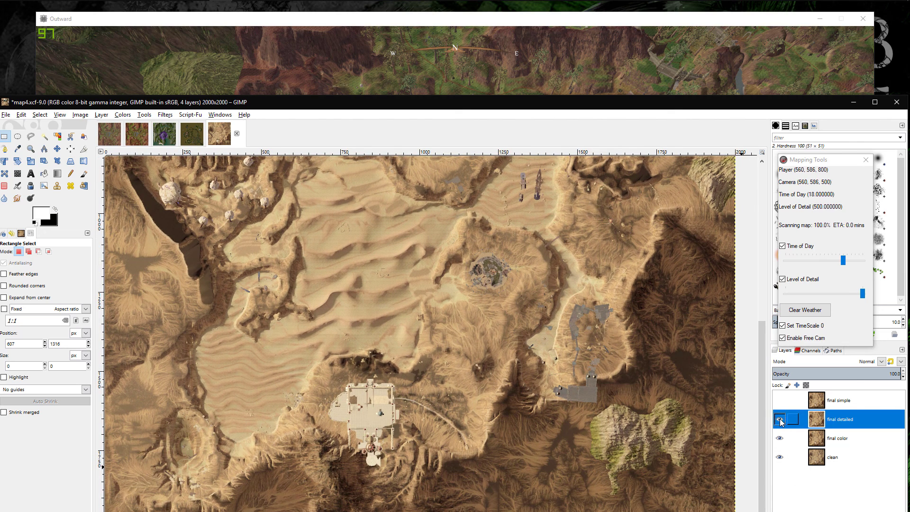
{"action": "left_click", "coordinate": [782, 421]}
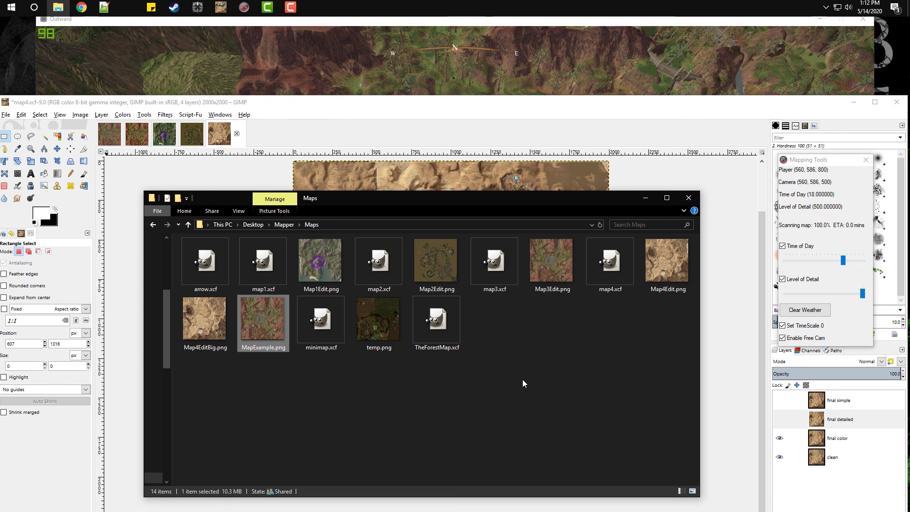
Step: Open Map4EditBig.png from the Maps folder in GIMP via Open with
{"action": "left_click", "coordinate": [304, 369]}
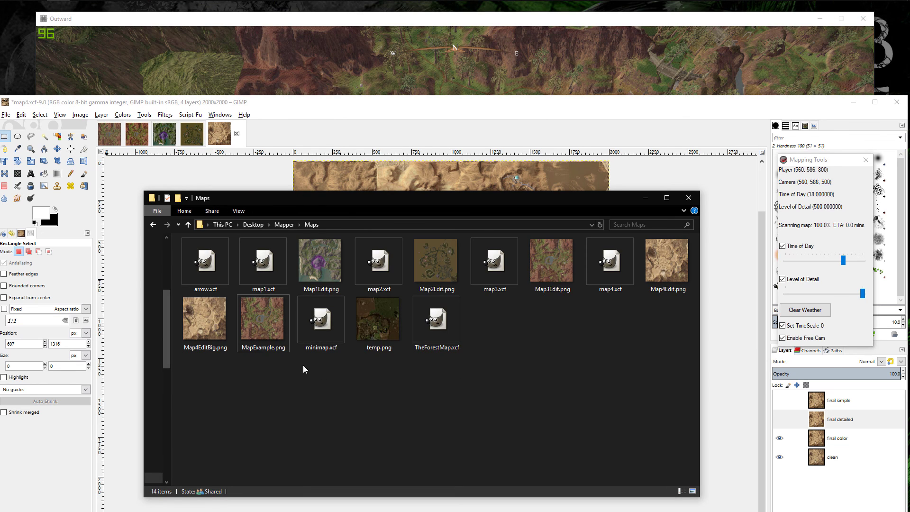
{"action": "right_click", "coordinate": [204, 318]}
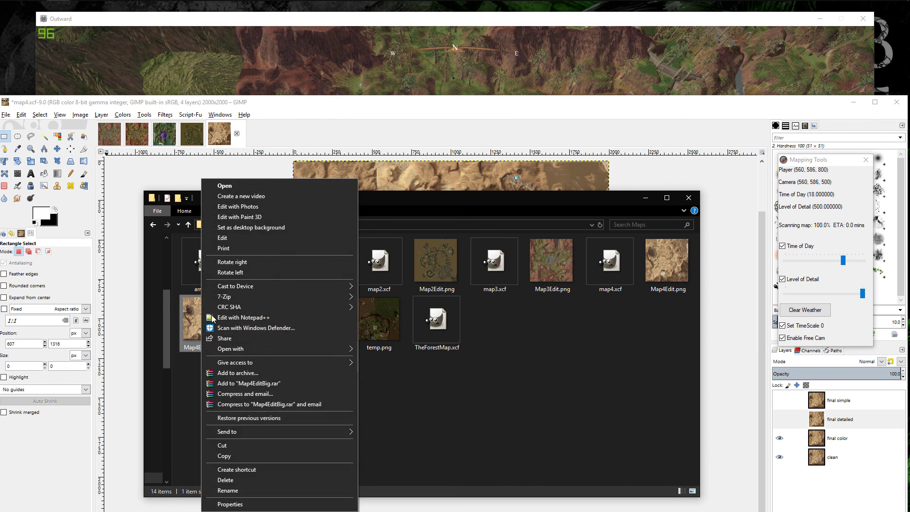
{"action": "mouse_move", "coordinate": [285, 354]}
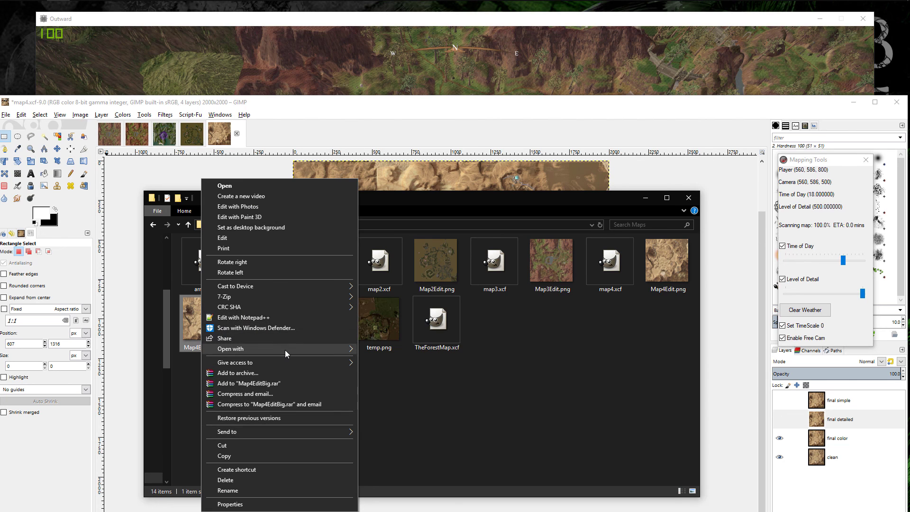
{"action": "left_click", "coordinate": [224, 186]}
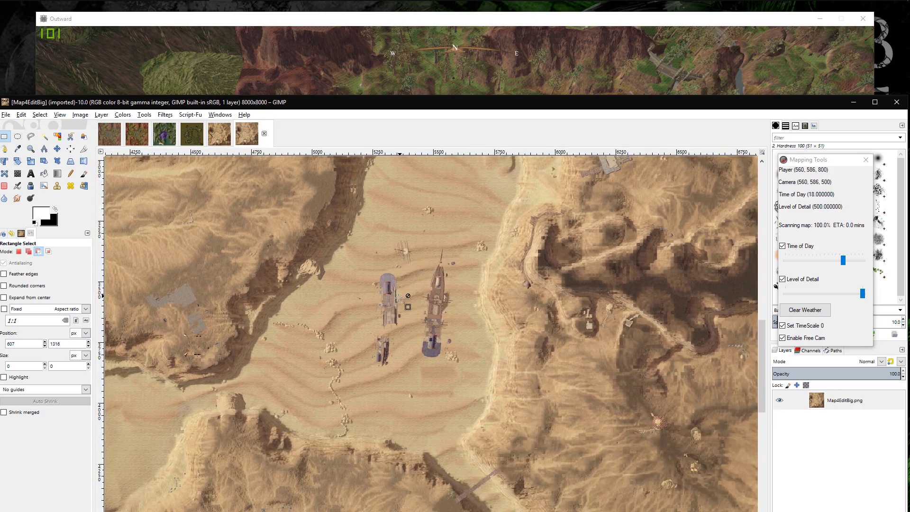
Step: Compare the same desert outpost in map4.xcf and Map4EditBig, ending on map4.xcf
{"action": "left_click", "coordinate": [218, 134]}
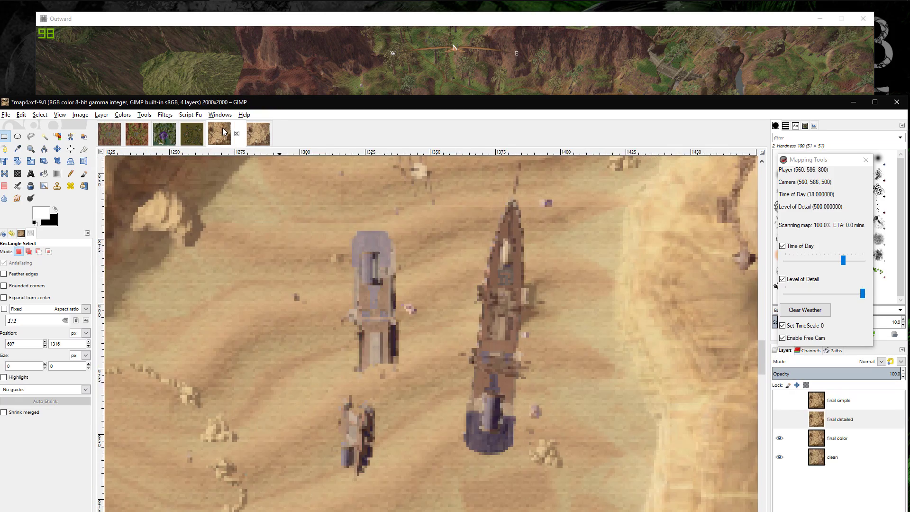
{"action": "left_click", "coordinate": [246, 134]}
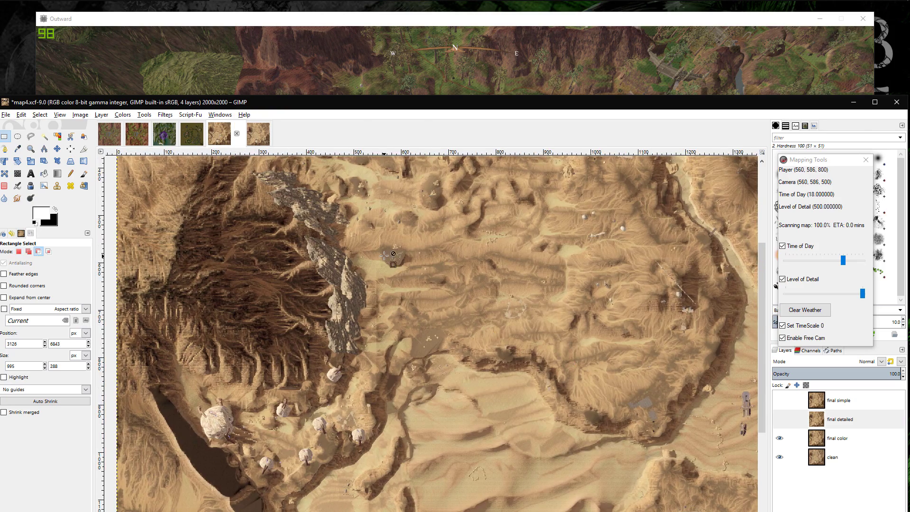
{"action": "left_click", "coordinate": [245, 134]}
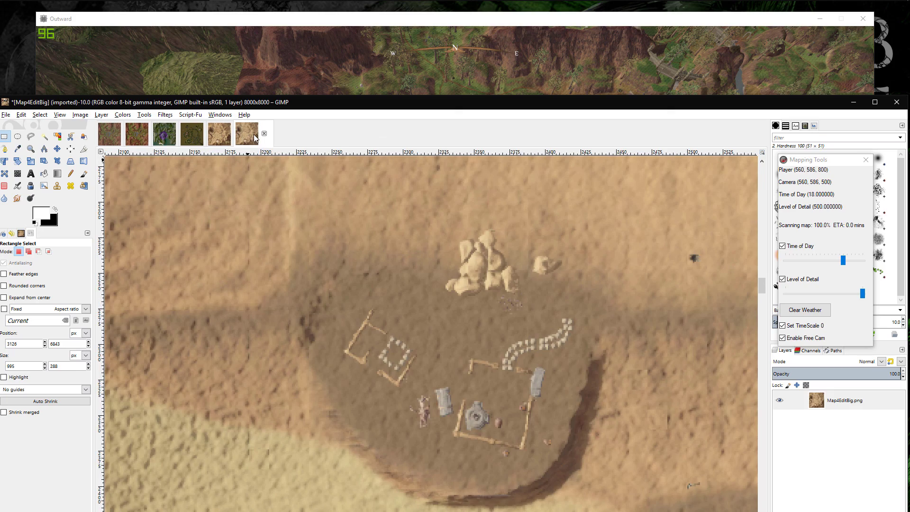
{"action": "left_click", "coordinate": [257, 135]}
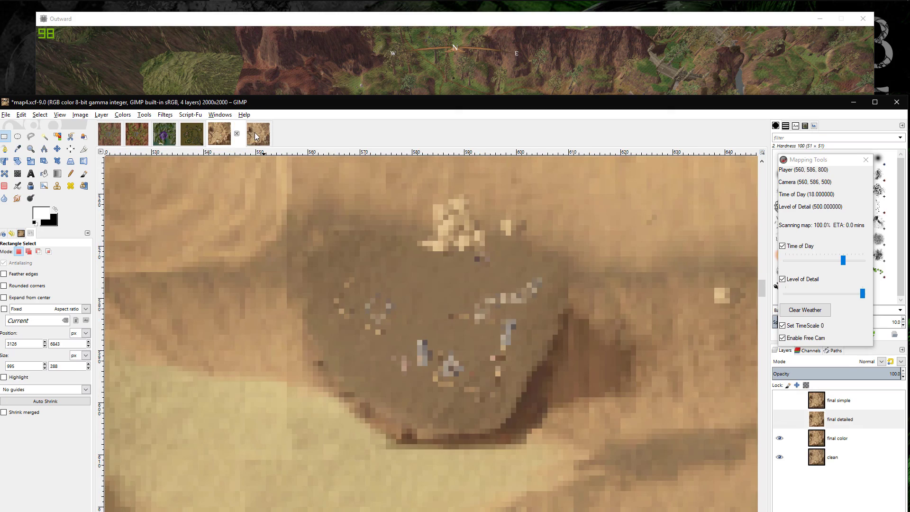
{"action": "left_click", "coordinate": [258, 135]}
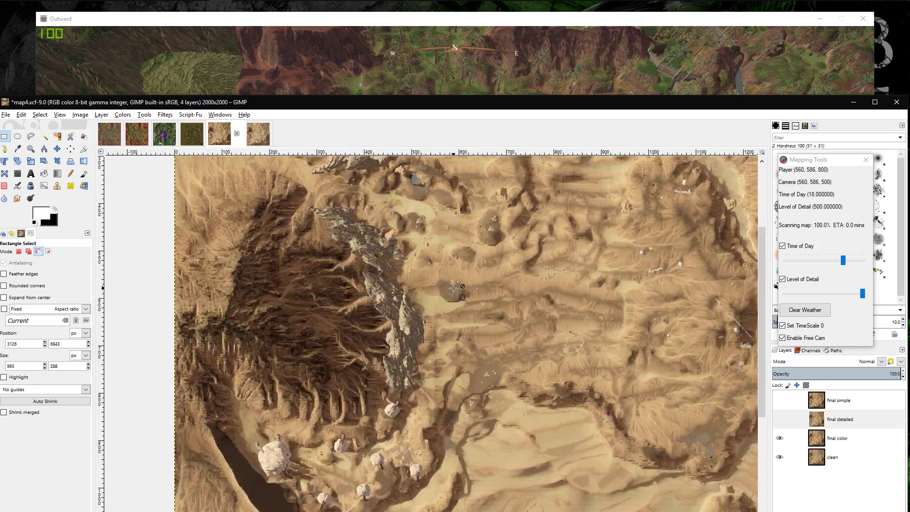
Step: Compare map4 against Map4EditBig once more, ending on the 8000 px image
{"action": "scroll", "scroll_direction": "down", "scroll_amount": 3}
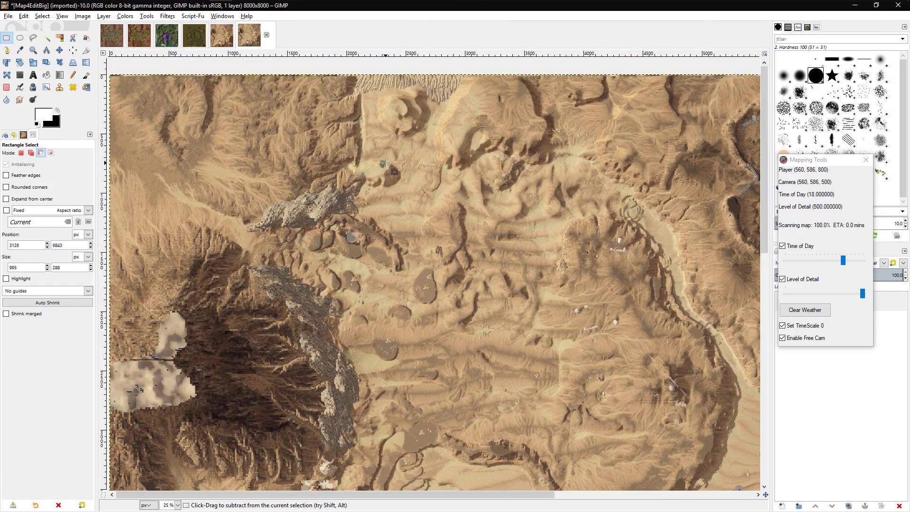
{"action": "left_click", "coordinate": [261, 35]}
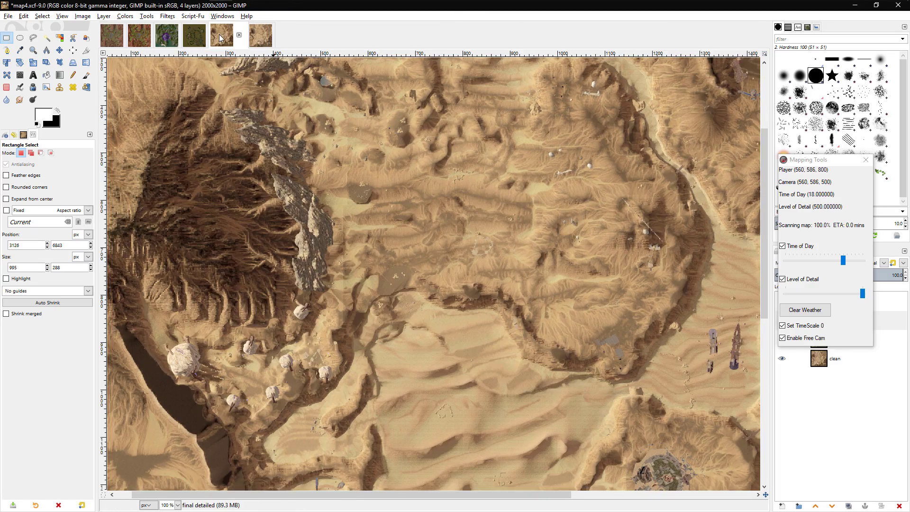
{"action": "left_click", "coordinate": [247, 35]}
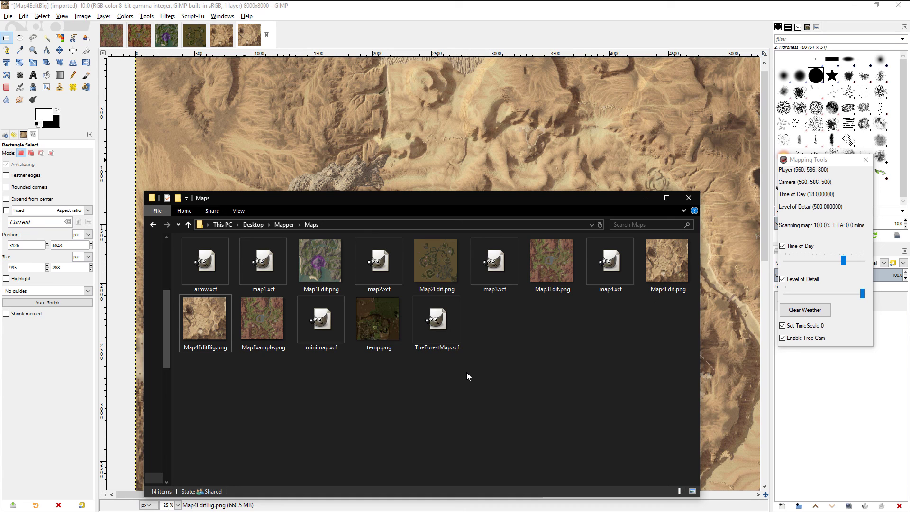
{"action": "mouse_move", "coordinate": [436, 318]}
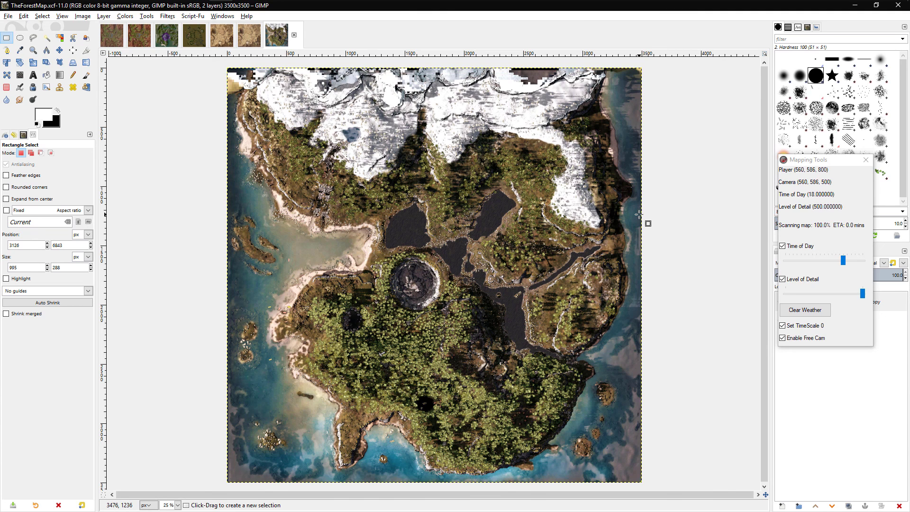
{"action": "mouse_move", "coordinate": [621, 224]}
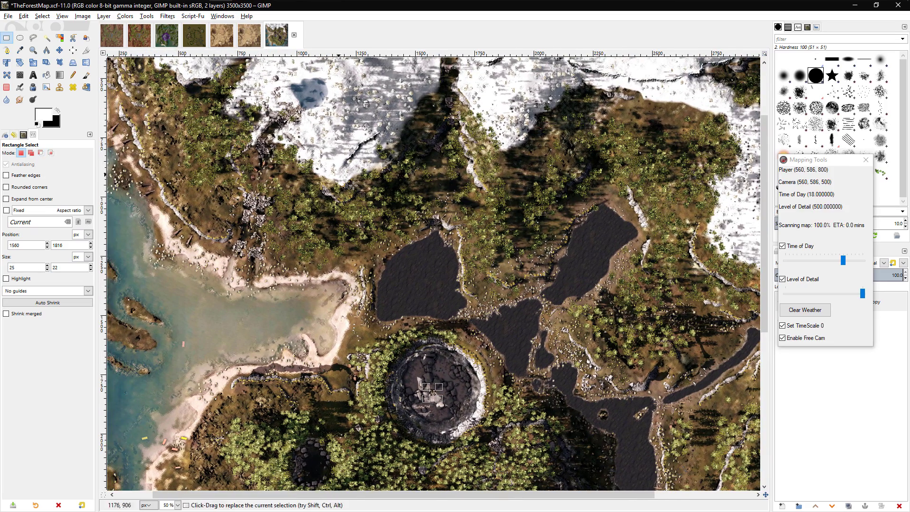
{"action": "mouse_move", "coordinate": [303, 191]}
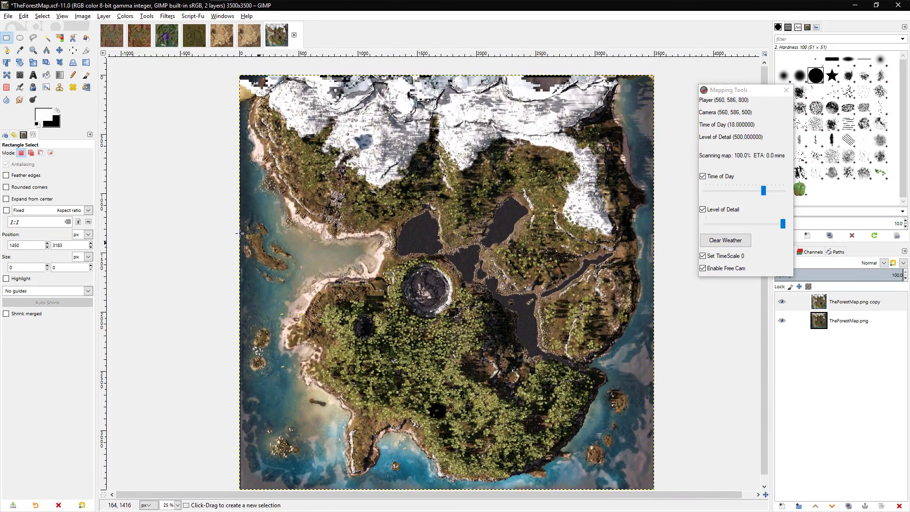
{"action": "mouse_move", "coordinate": [239, 132]}
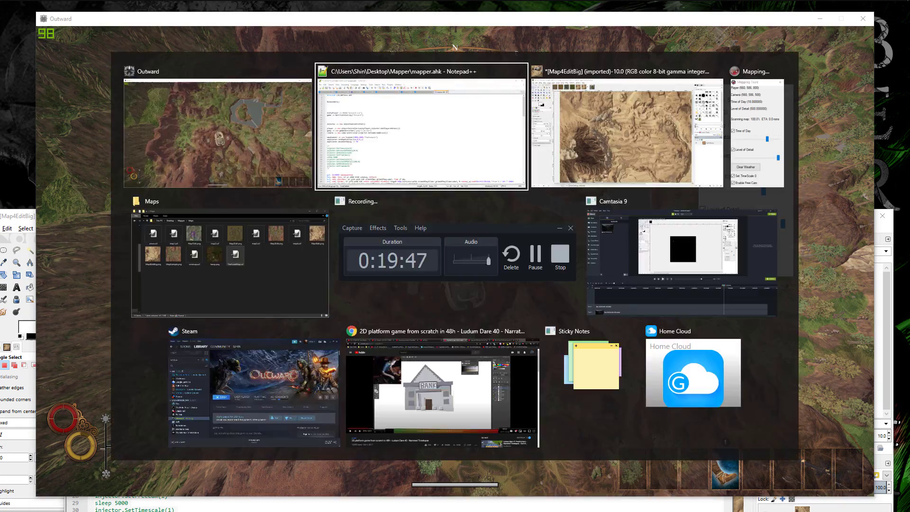
Step: Switch to the Notepad++ window showing the mapper.ahk AutoHotkey script
{"action": "left_click", "coordinate": [422, 128]}
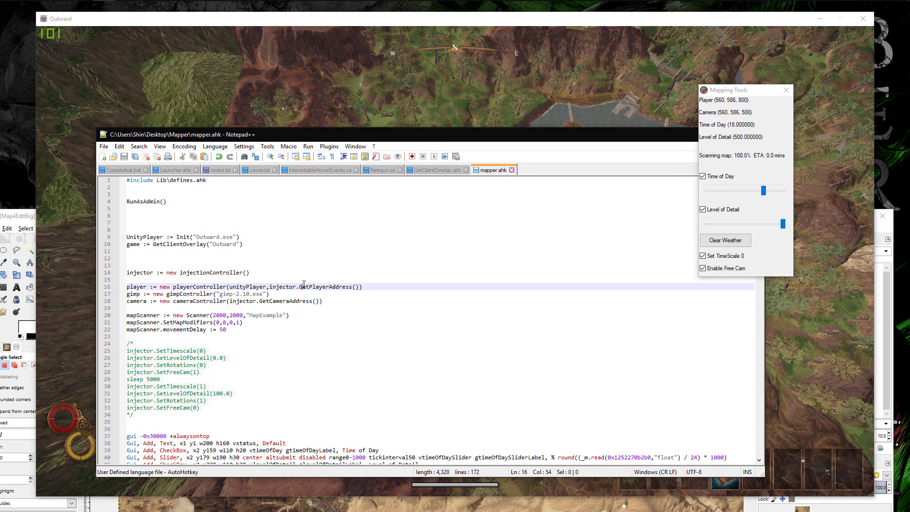